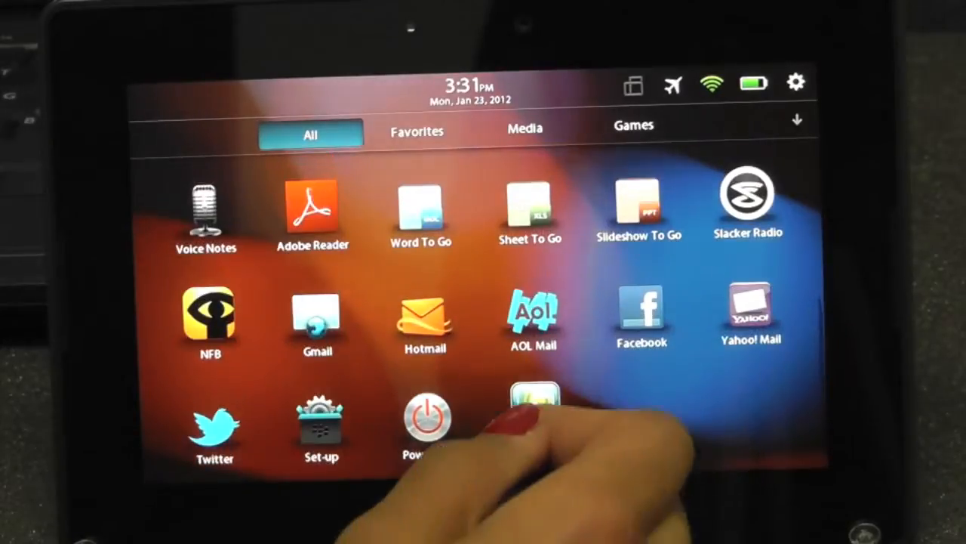
# Launch Splashtop Remote Desktop from the PlayBook home screen's All tab.
pyautogui.click(532, 400)
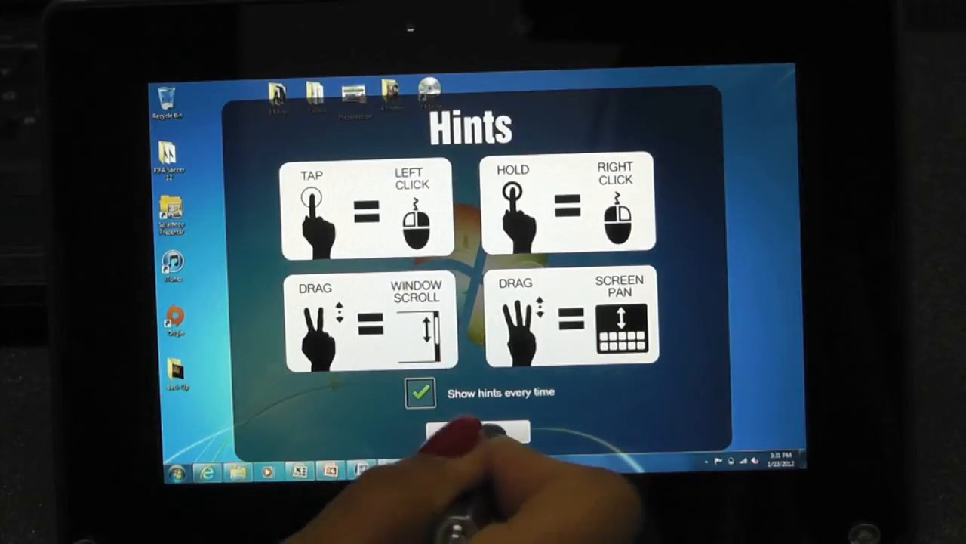
# Dismiss the gesture Hints overlay with OK to reveal the full Windows 7 desktop.
pyautogui.click(471, 432)
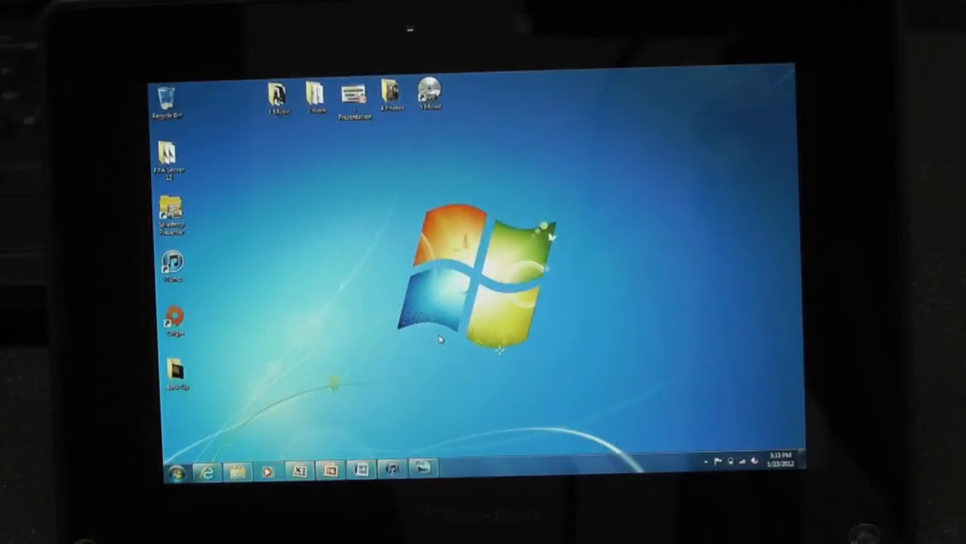